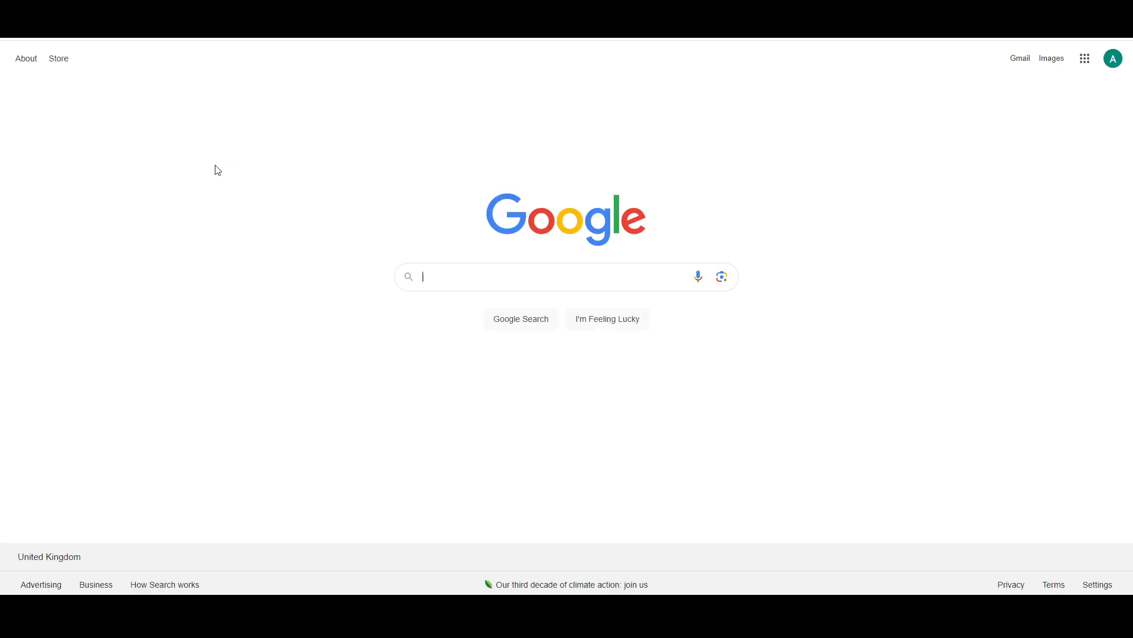
{"action": "mouse_move", "coordinate": [240, 150]}
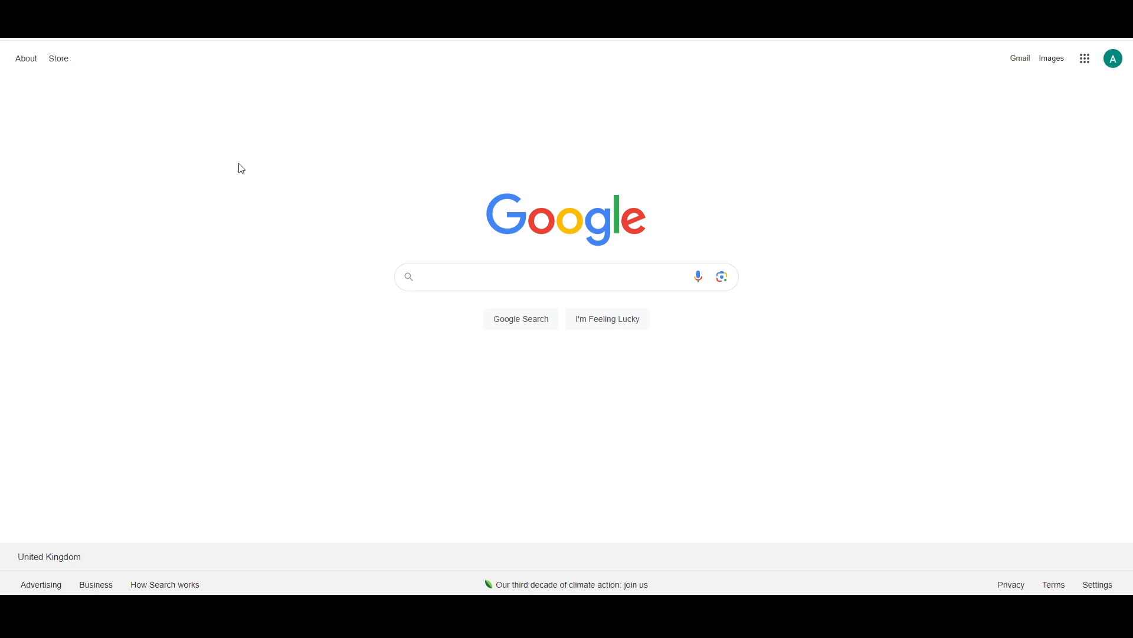
Unlock MetaMask with the wallet password
{"action": "left_click", "coordinate": [549, 276]}
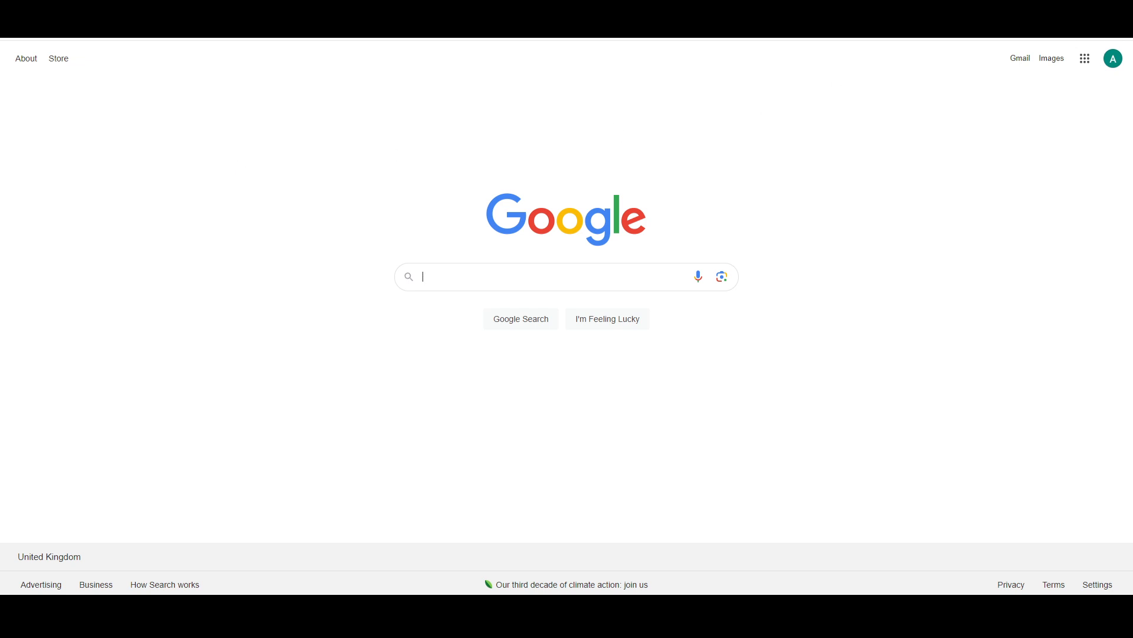
{"action": "mouse_move", "coordinate": [871, 209]}
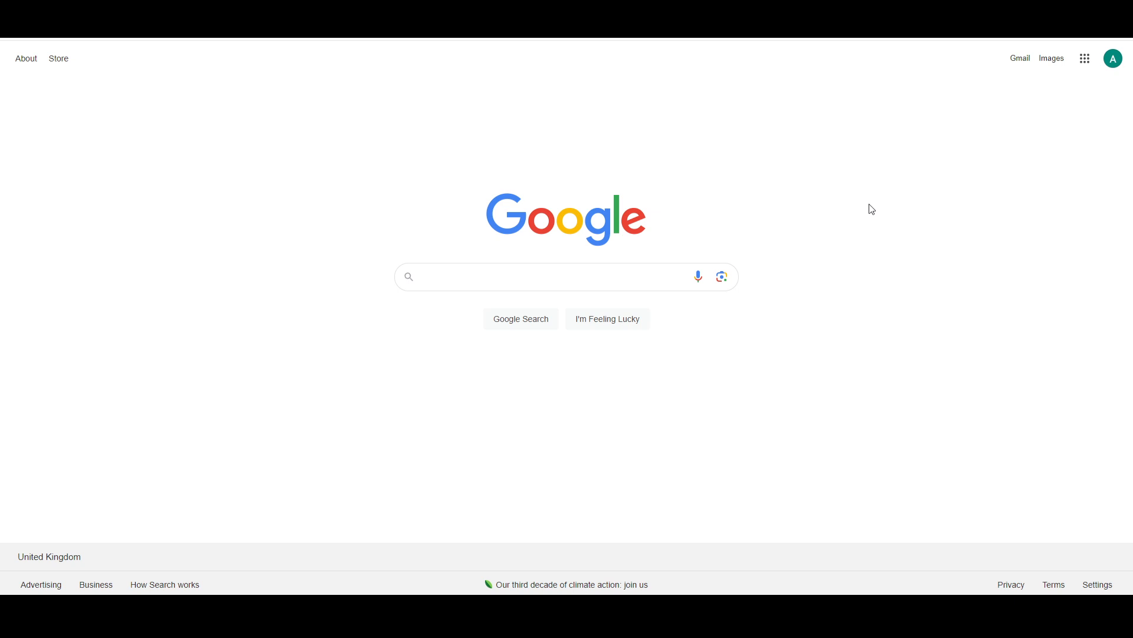
{"action": "left_click", "coordinate": [1037, 57]}
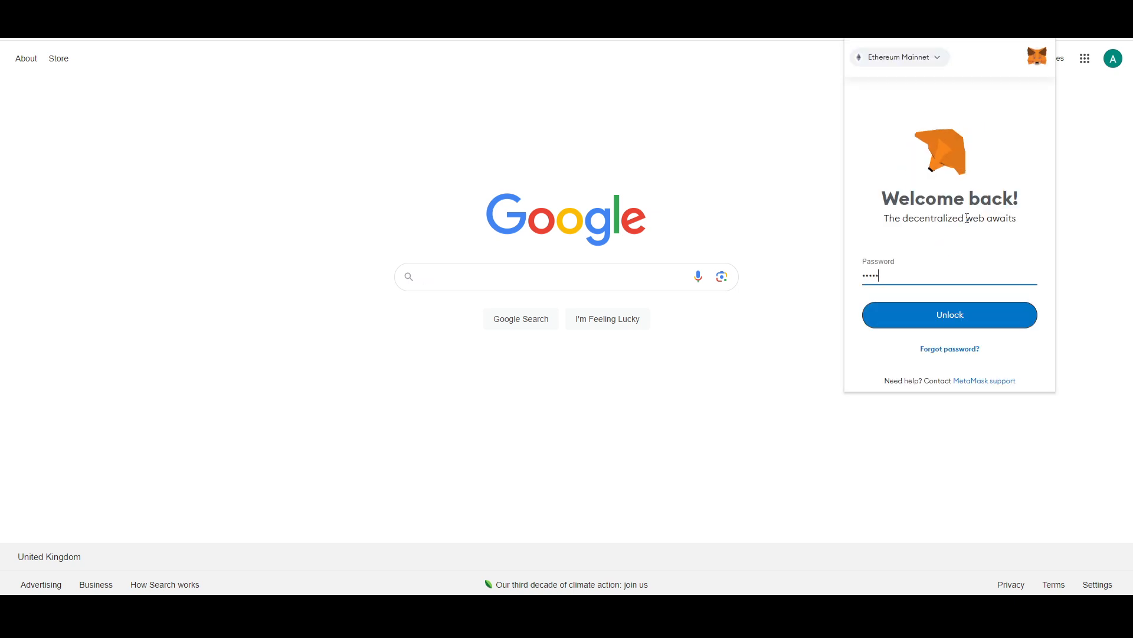
{"action": "type", "text": "password"}
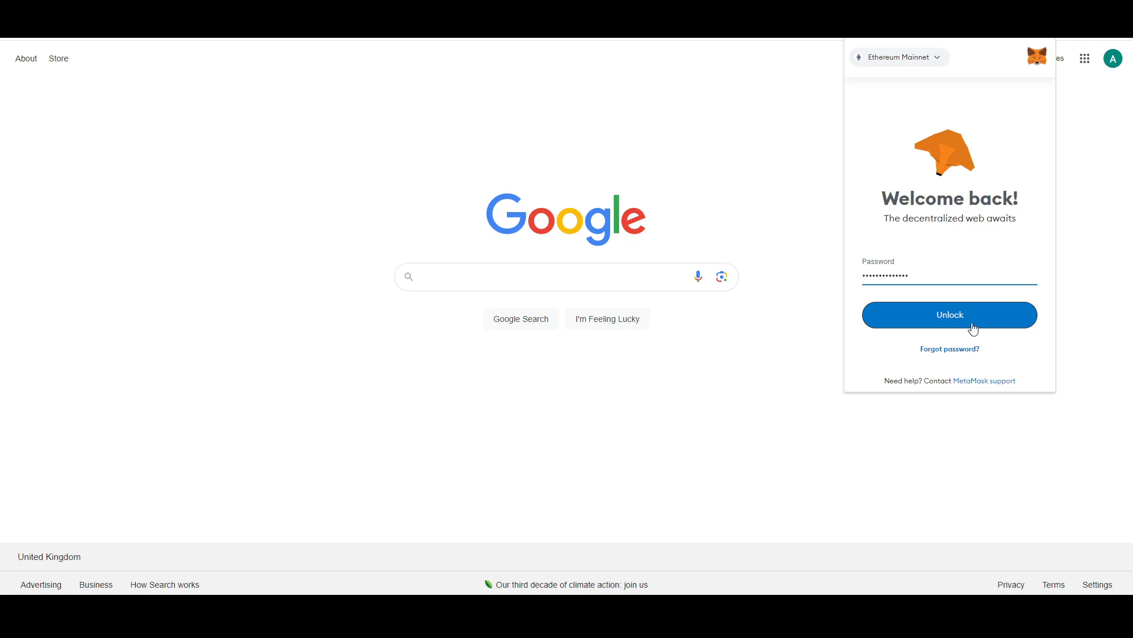
{"action": "left_click", "coordinate": [949, 314]}
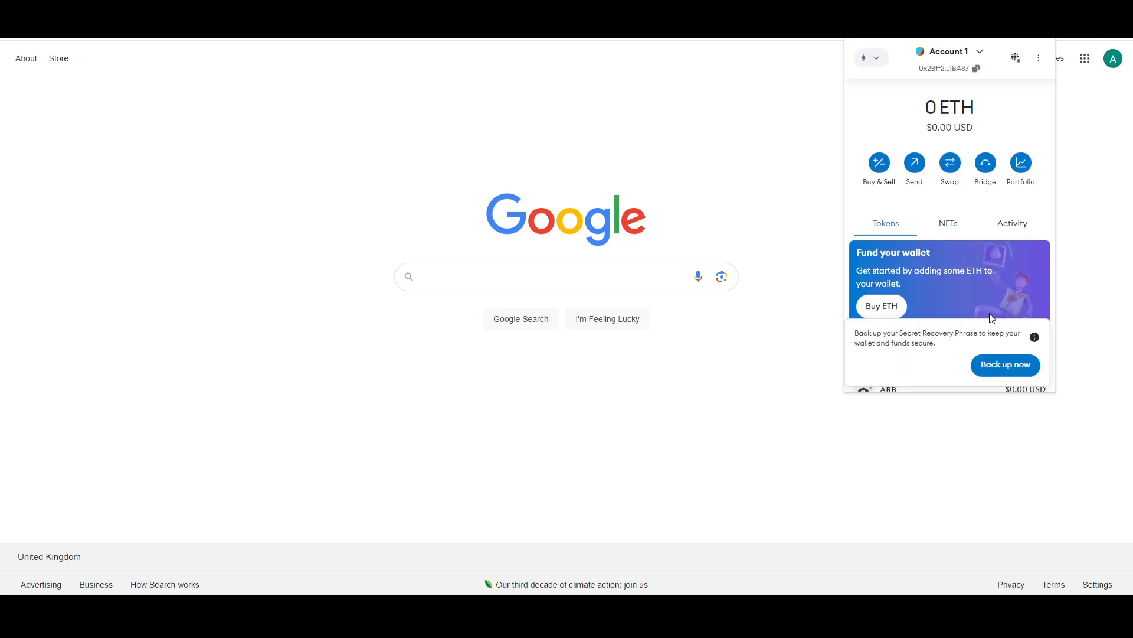
Copy Account 1's receiving address from the Receive dialog, then leave it
{"action": "scroll", "scroll_direction": "down", "scroll_amount": 3}
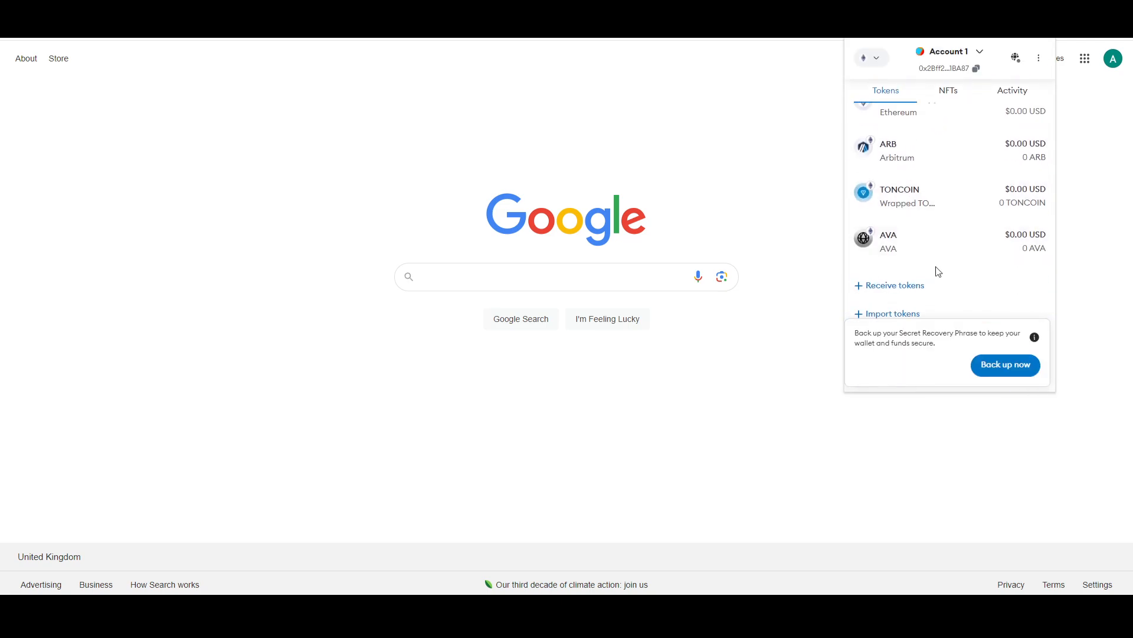
{"action": "left_click", "coordinate": [895, 284]}
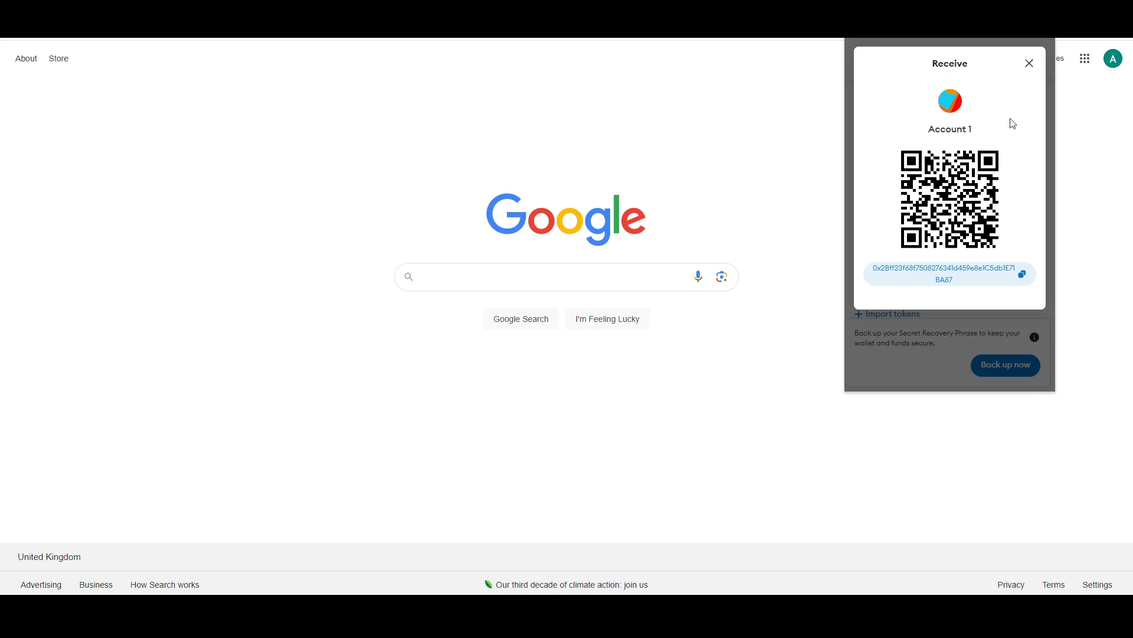
{"action": "left_click", "coordinate": [1029, 62]}
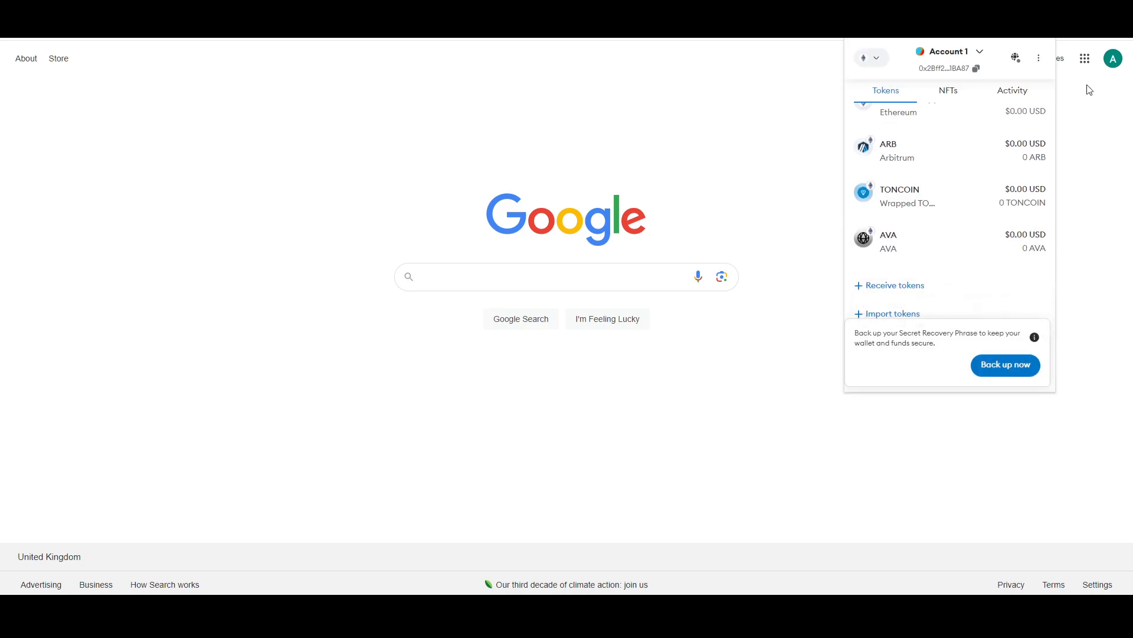
{"action": "left_click", "coordinate": [1084, 58]}
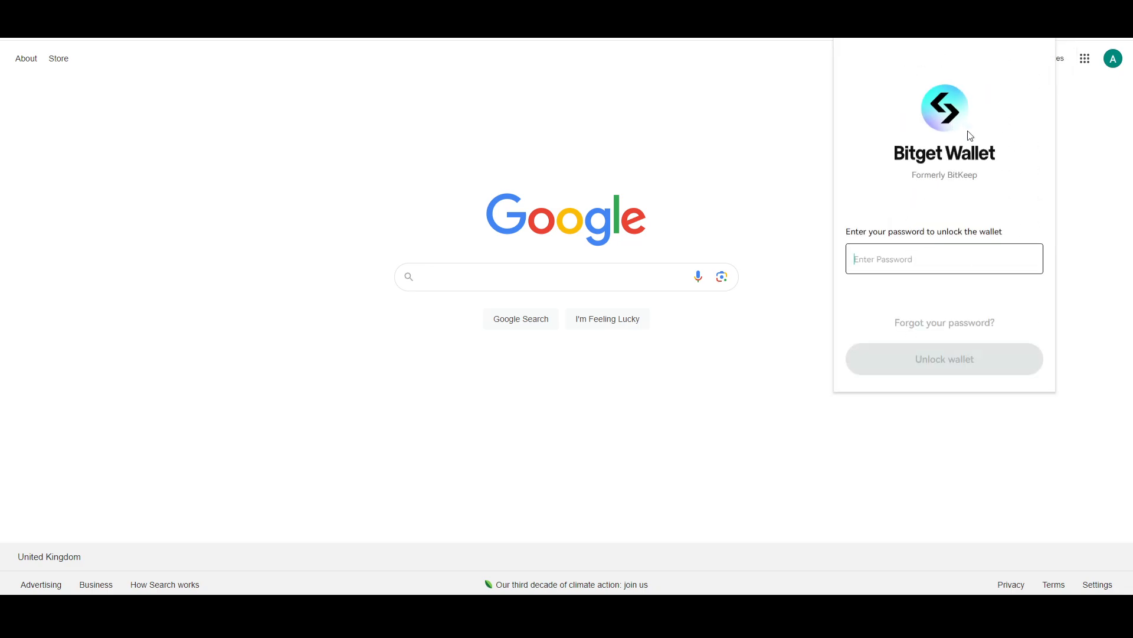
{"action": "mouse_move", "coordinate": [896, 212]}
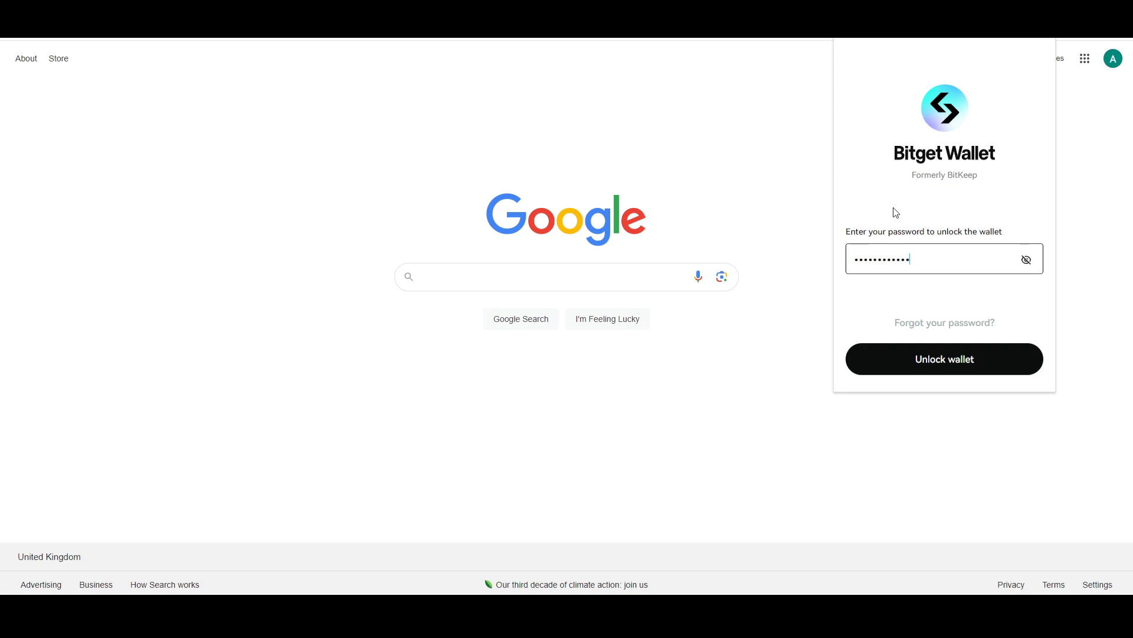
Unlock Bitget Wallet to show My Wallet 1 with its balance
{"action": "left_click", "coordinate": [943, 359]}
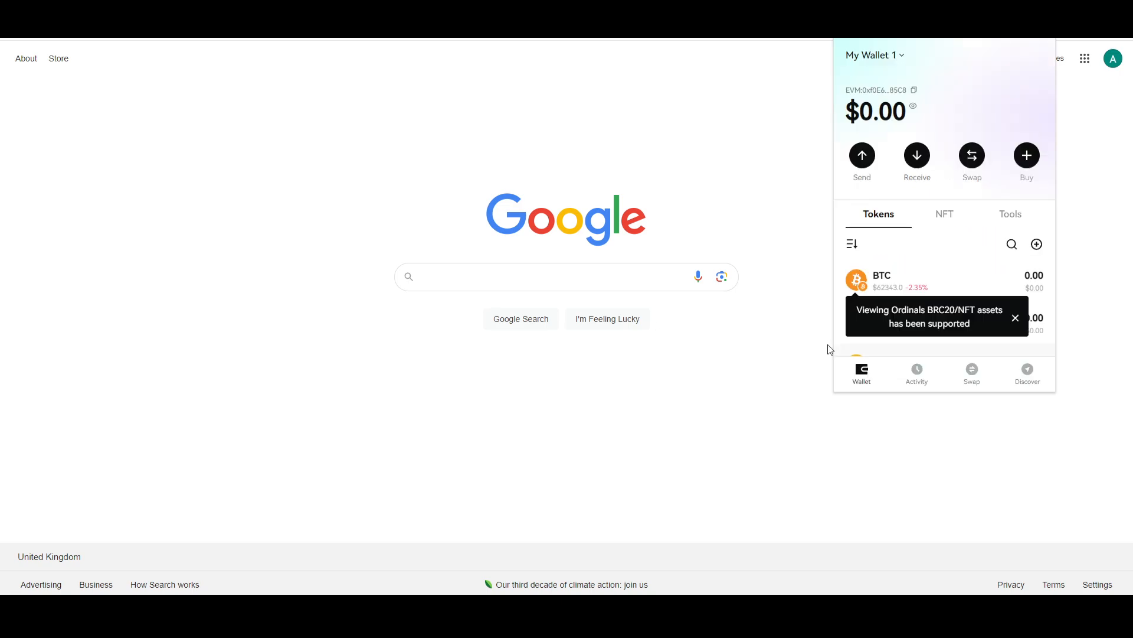
Start a BTC send and attempt Next with empty address and amount fields
{"action": "left_click", "coordinate": [861, 153]}
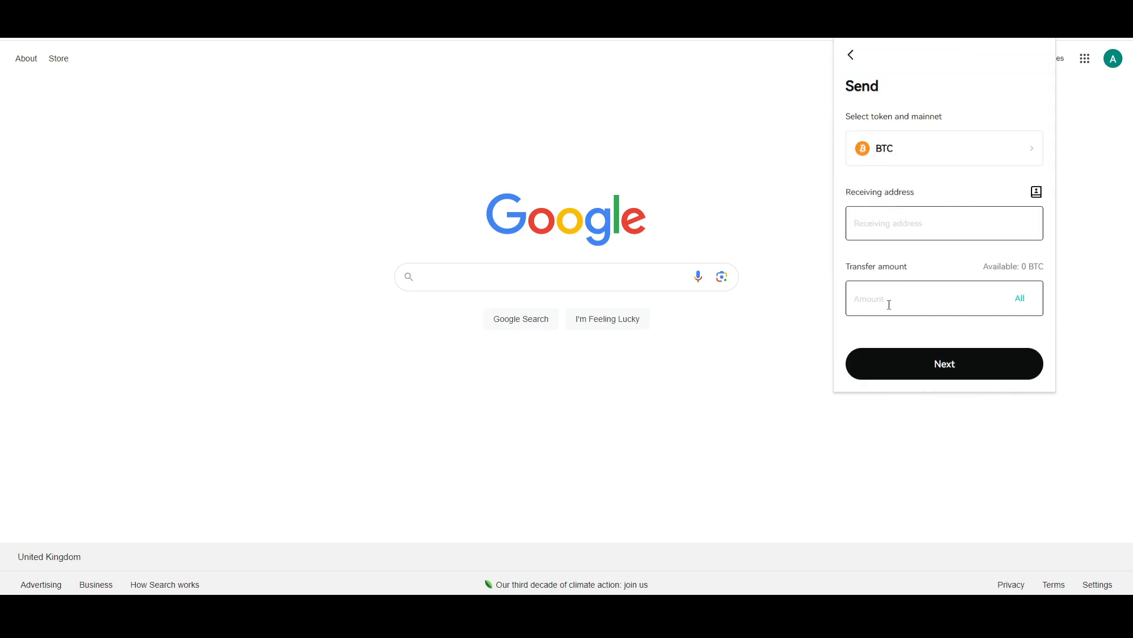
{"action": "left_click", "coordinate": [943, 362]}
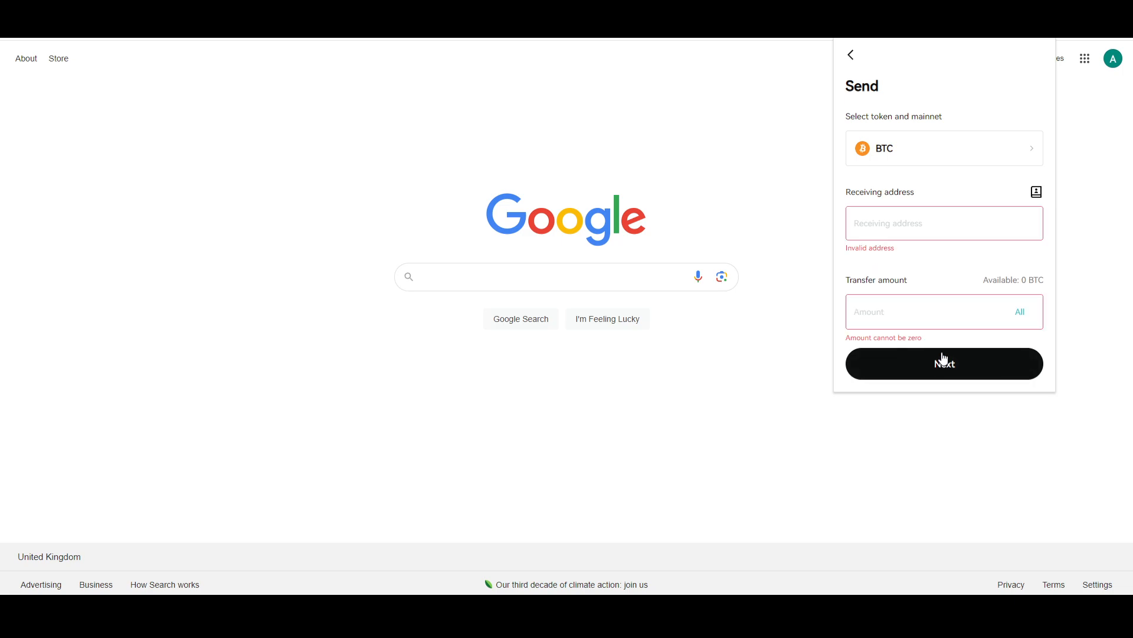
{"action": "mouse_move", "coordinate": [1035, 207]}
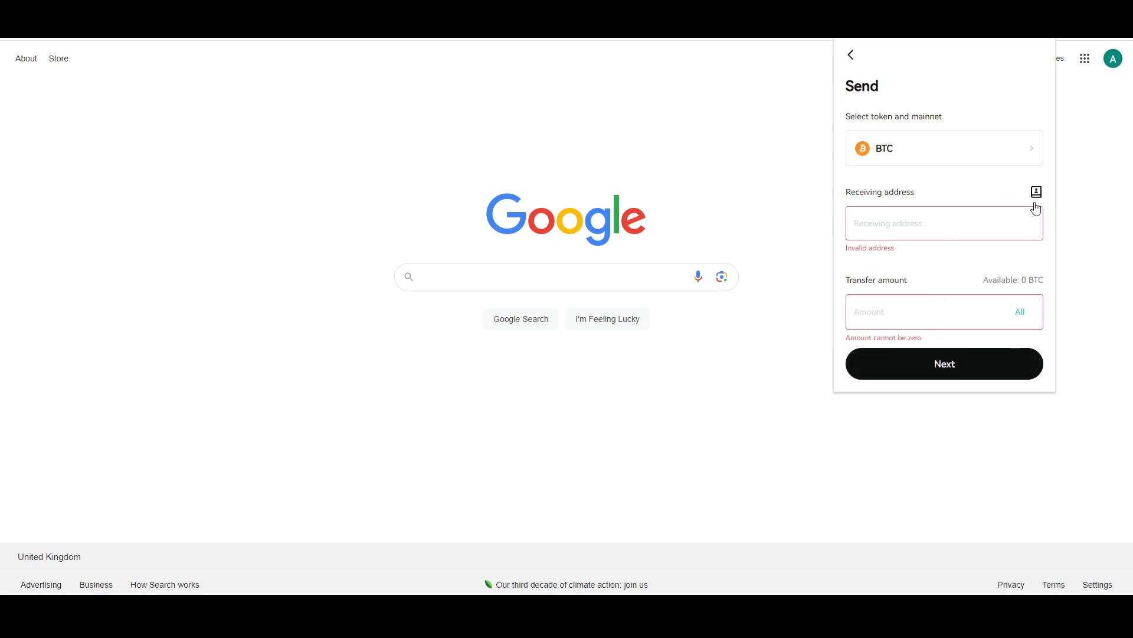
{"action": "mouse_move", "coordinate": [1041, 246]}
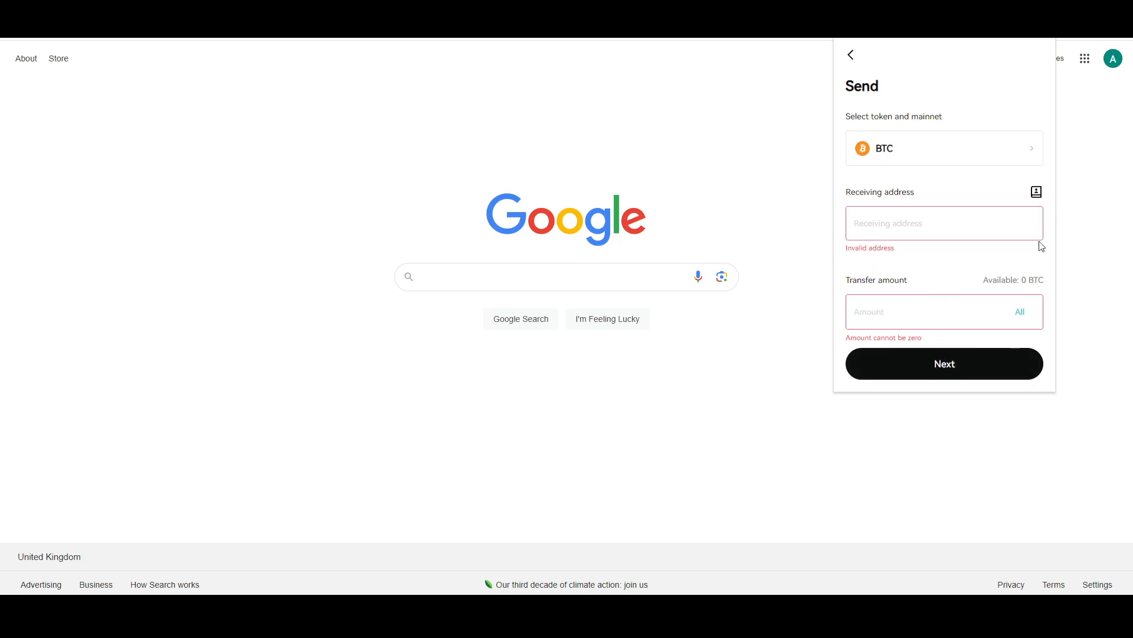
{"action": "mouse_move", "coordinate": [1029, 292]}
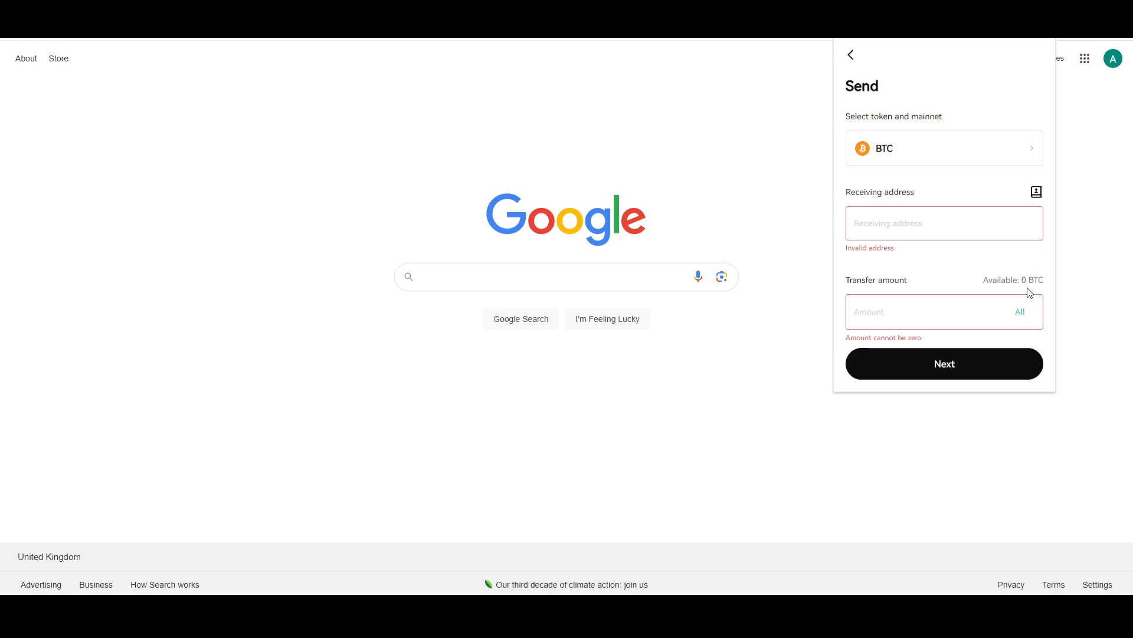